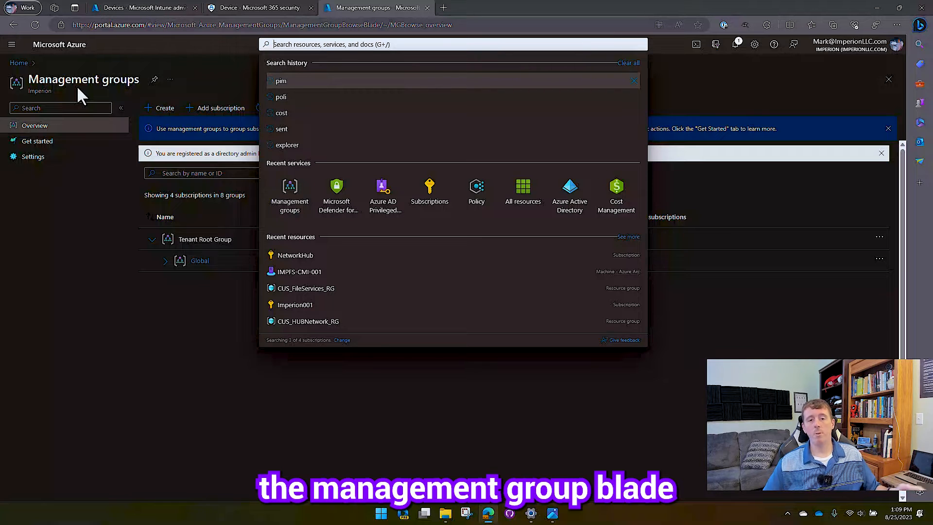
Dismiss the search suggestions to reveal the Management groups list with Tenant Root Group and Global
click(169, 351)
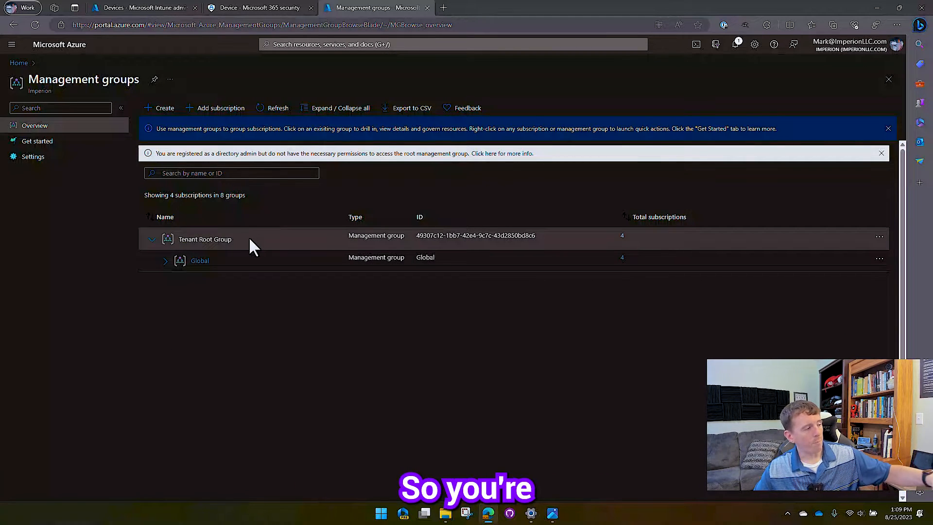
mouse_move(238, 241)
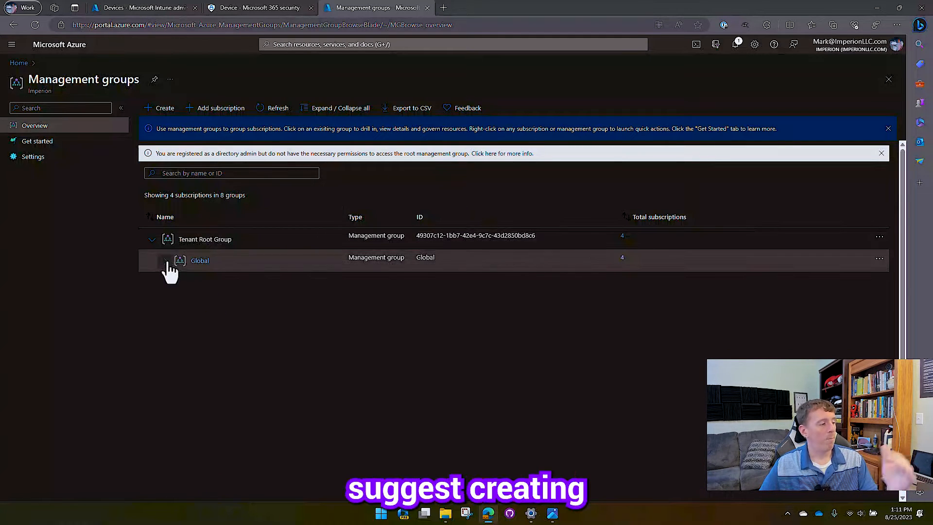
Expand Global into Production and TestingEnvironment, then expand TestingEnvironment to show the DevOps subscription
click(164, 260)
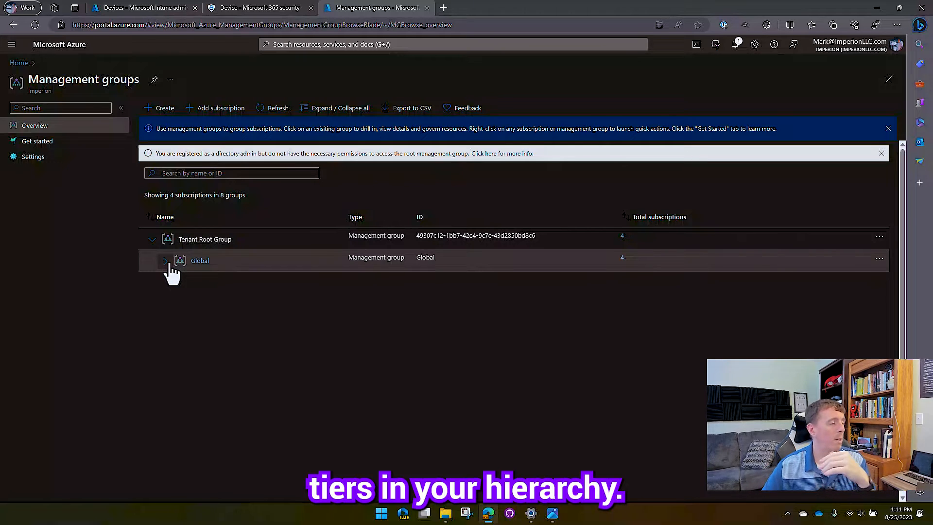
click(166, 260)
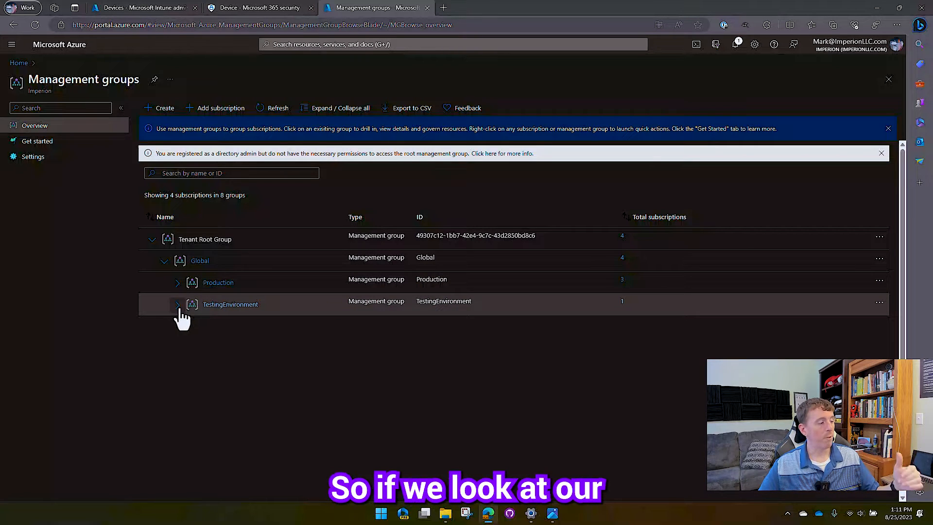
click(176, 305)
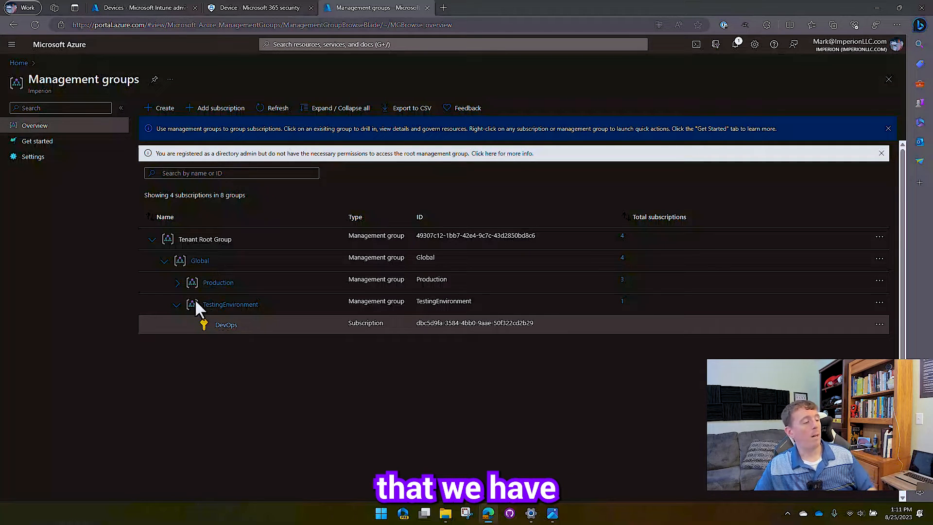
Expand Production, Enterprise Shared Services and Companies to show company groups plus Cybersecurity and NetworkHub subscriptions
click(176, 281)
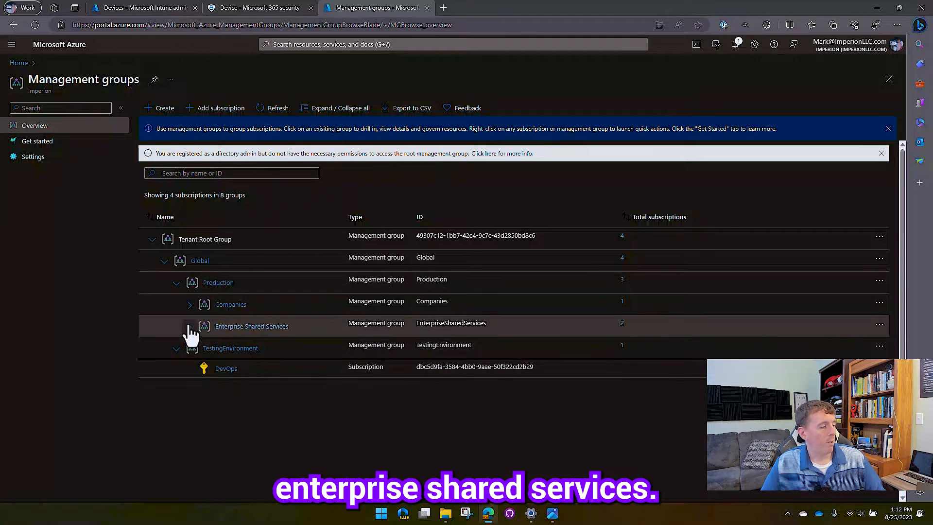
click(189, 327)
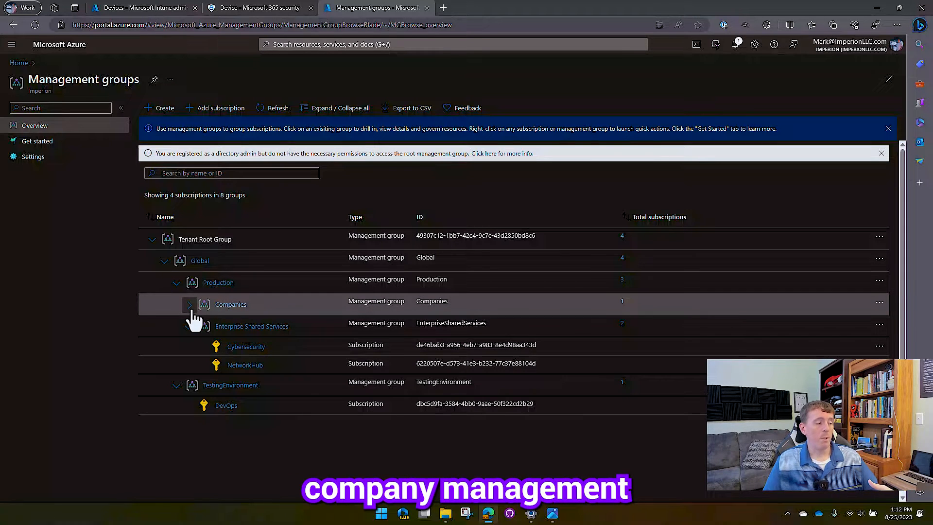
click(189, 304)
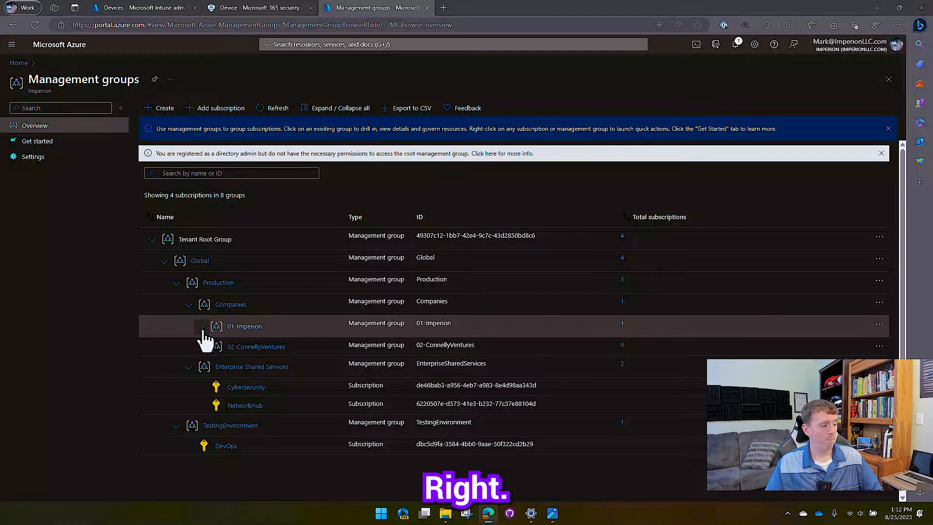
Expand 01-Imperion to show Imperion001, then open the Global management group's page
click(200, 326)
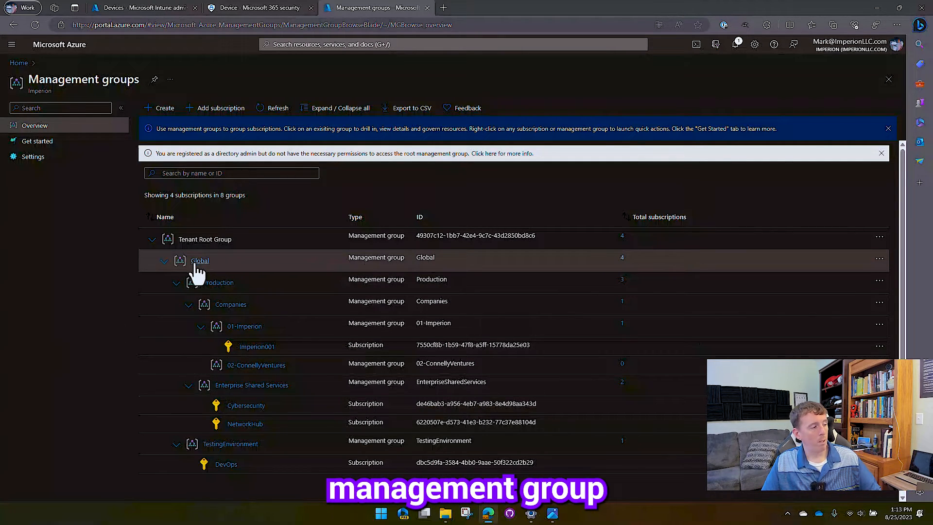
click(199, 261)
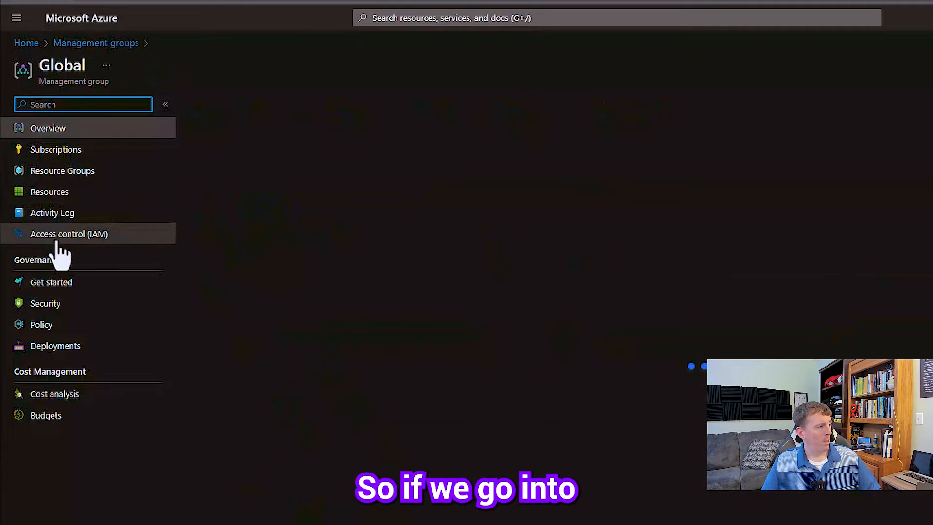
Start an Add role assignment on Global from its Access control (IAM) page
click(68, 234)
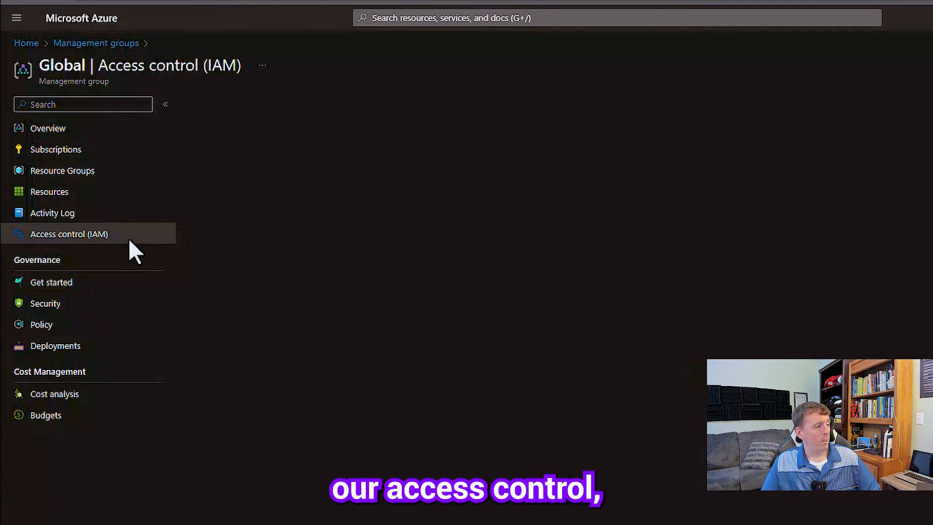
click(69, 235)
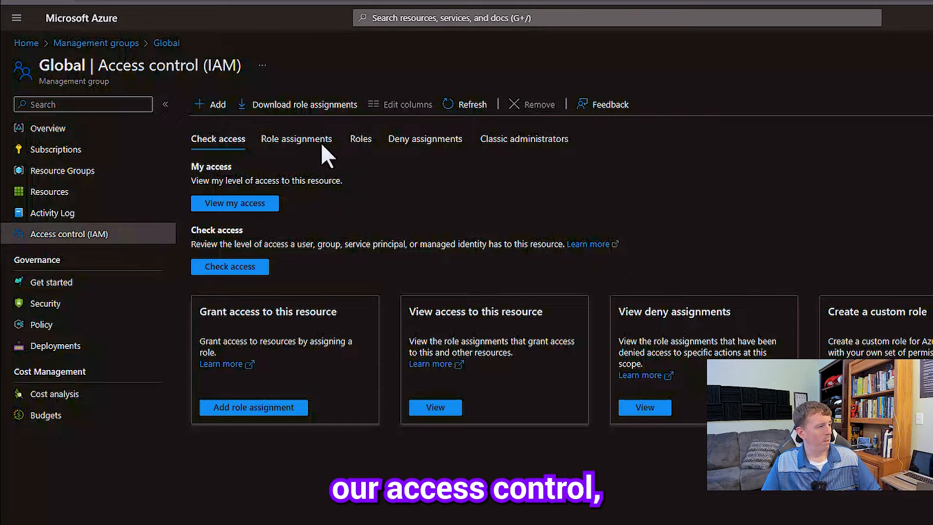
click(212, 104)
text(s)
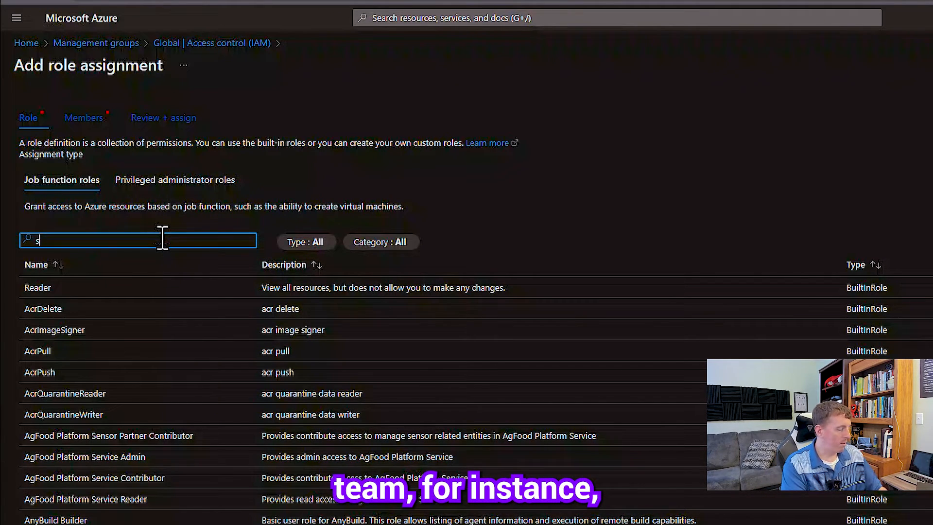
Filter the role list to the 12 SQL roles with 'sql', then return to the Management groups hierarchy
text(ql)
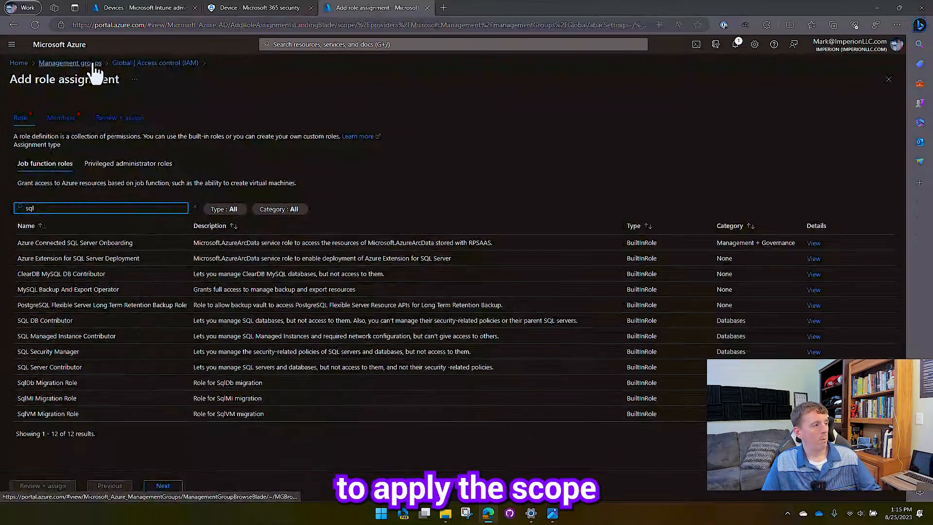
click(70, 62)
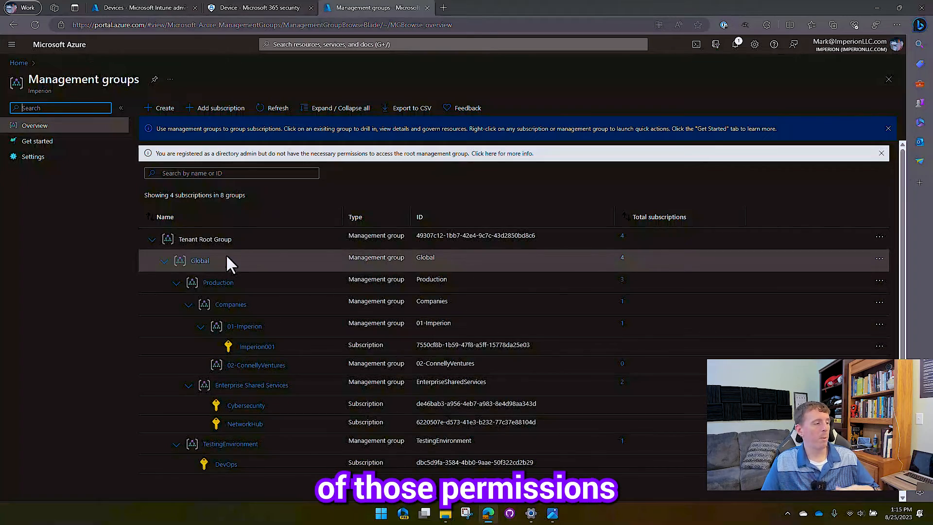